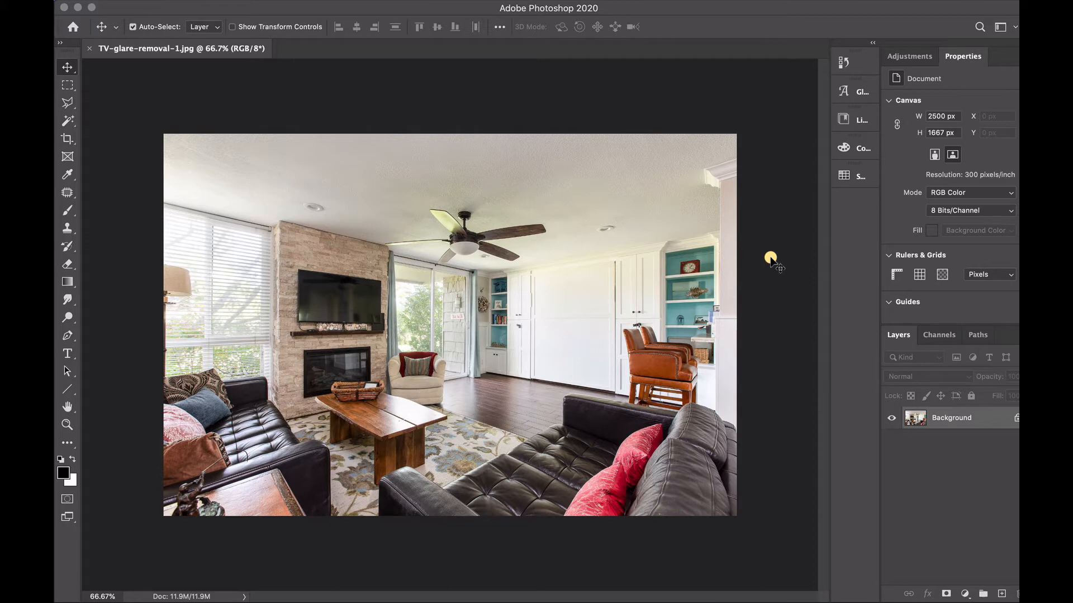
{"action": "mouse_move", "coordinate": [376, 341]}
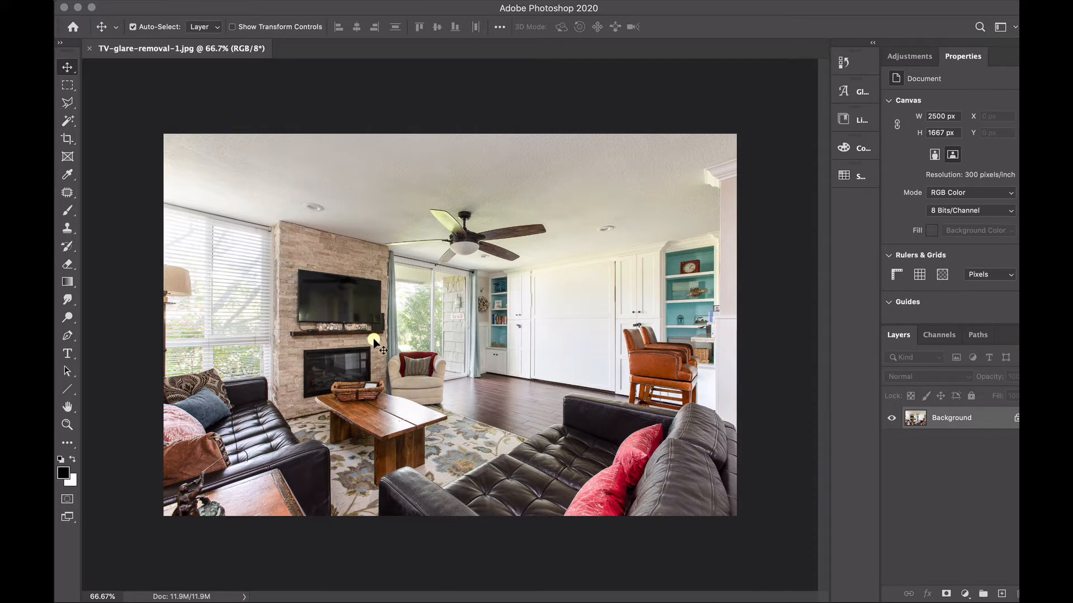
{"action": "mouse_move", "coordinate": [371, 284]}
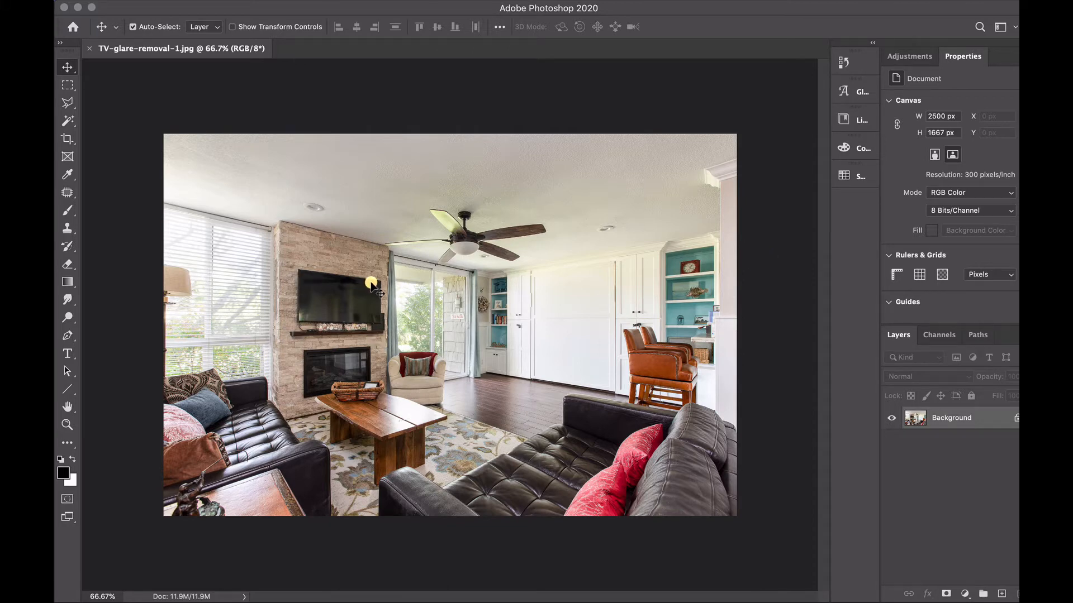
{"action": "mouse_move", "coordinate": [320, 318]}
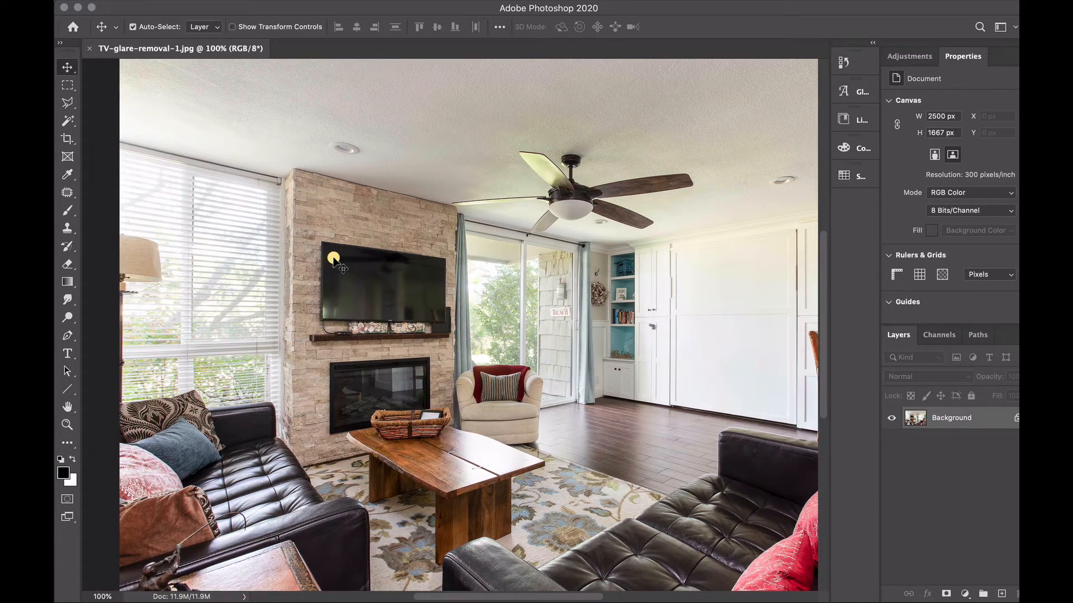
{"action": "mouse_move", "coordinate": [342, 326]}
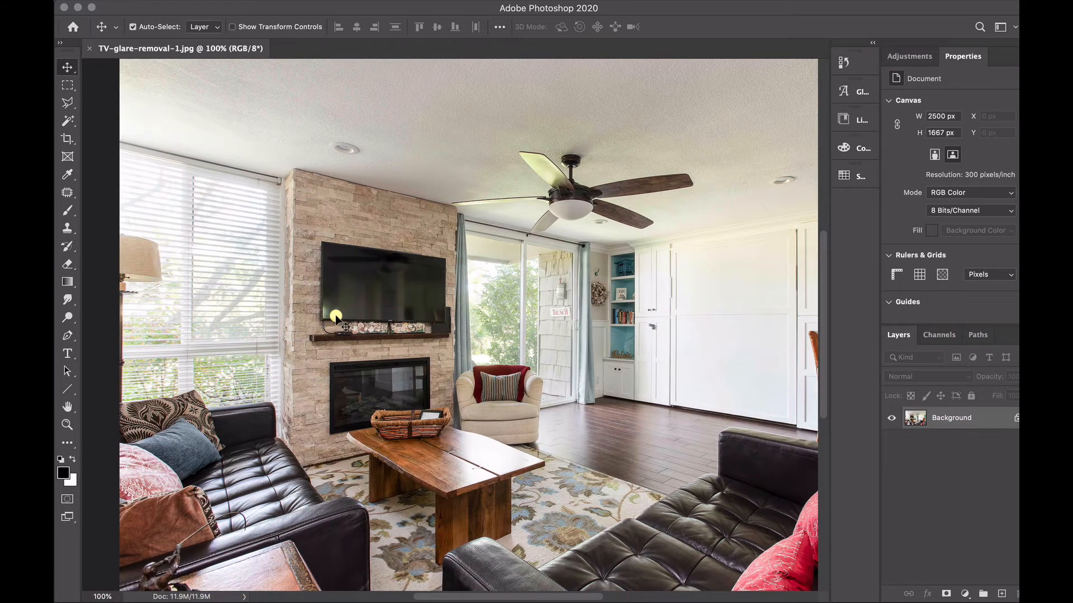
{"action": "mouse_move", "coordinate": [438, 294]}
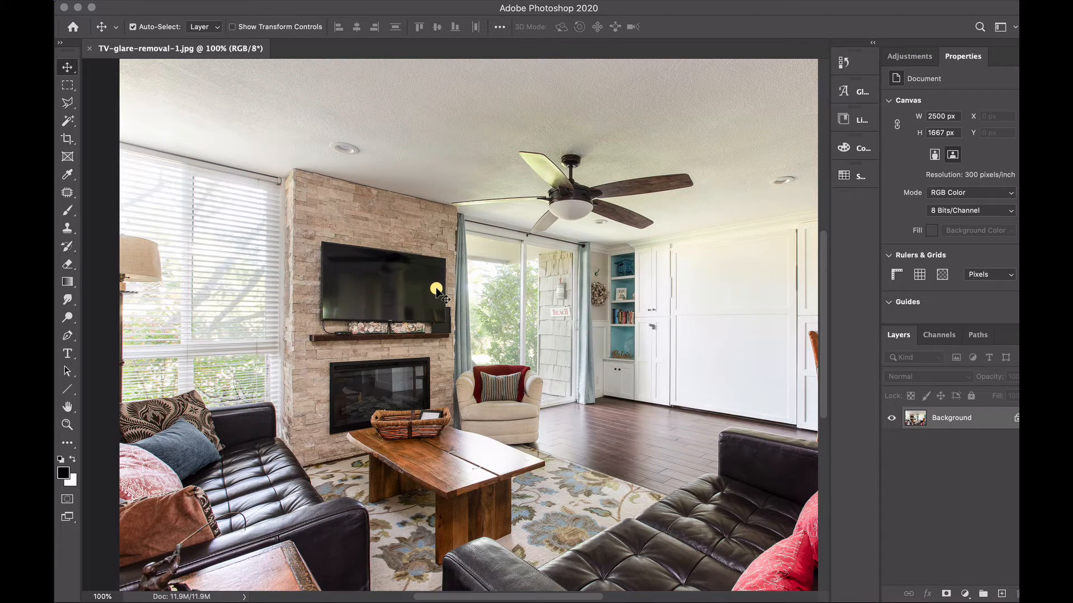
{"action": "mouse_move", "coordinate": [335, 287]}
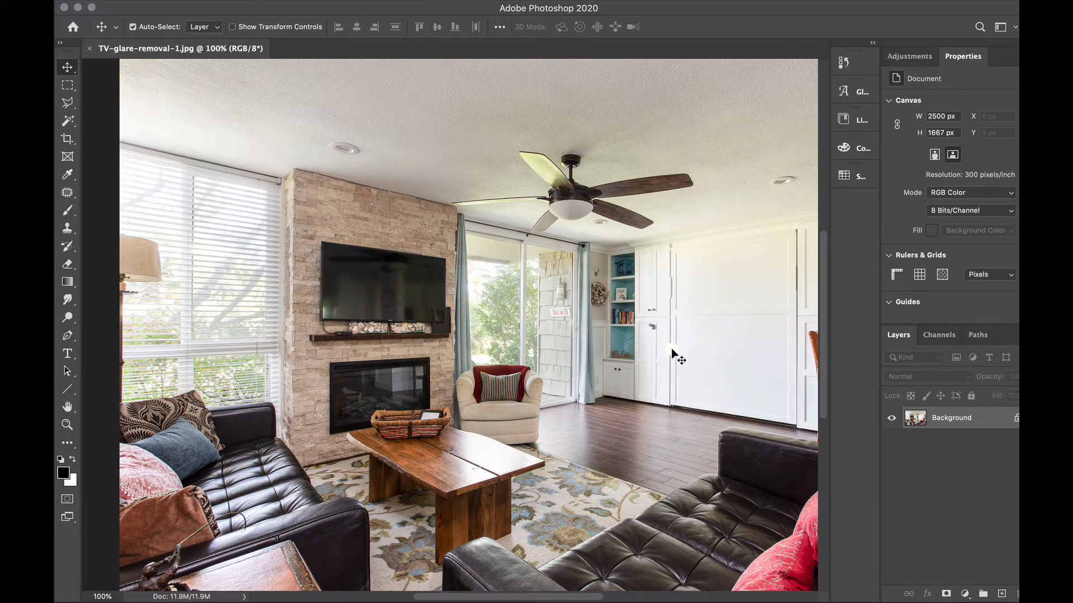
{"action": "mouse_move", "coordinate": [950, 438]}
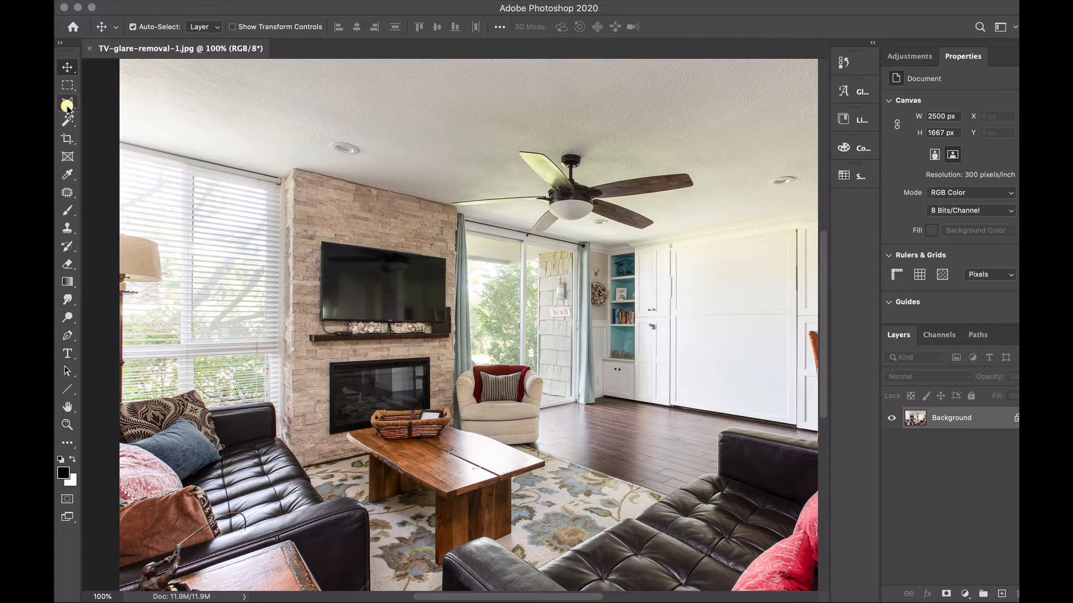
- Choose the Polygonal Lasso for straight-edged selections around the TV screen
{"action": "left_click", "coordinate": [67, 102]}
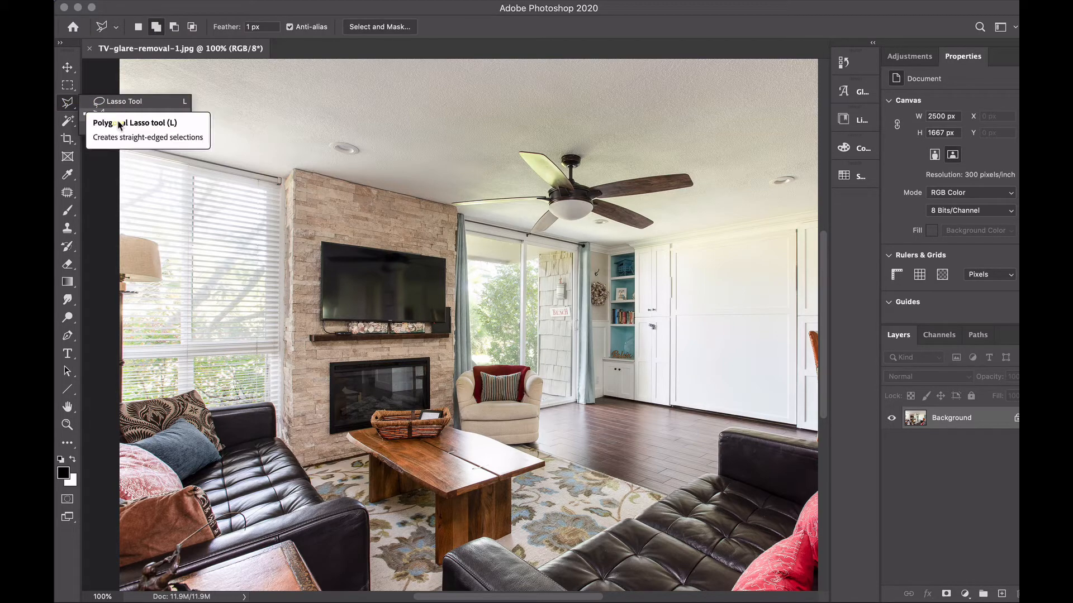
{"action": "mouse_move", "coordinate": [335, 320]}
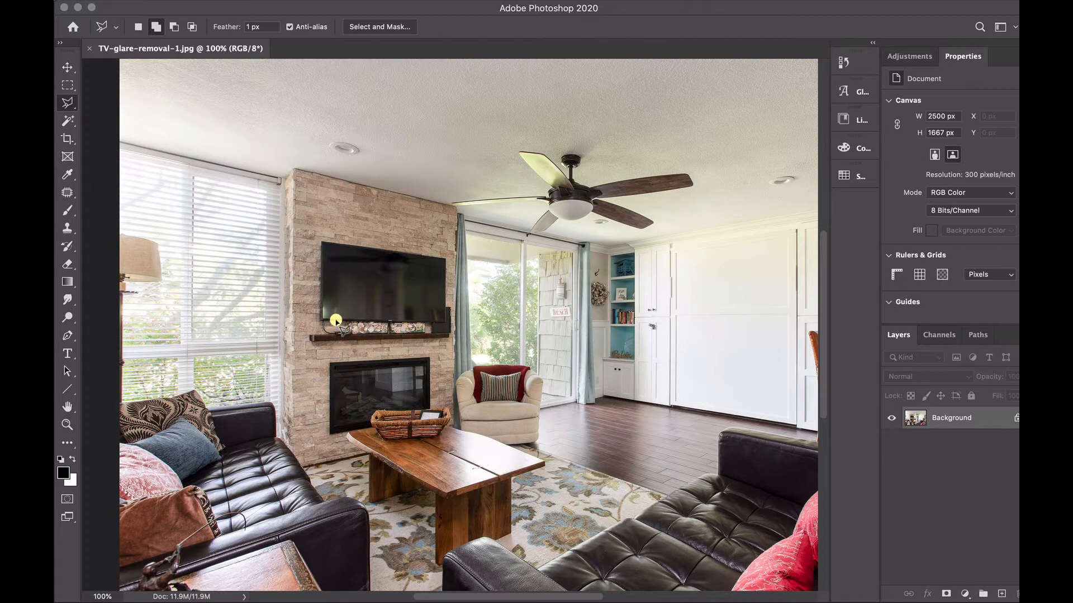
{"action": "mouse_move", "coordinate": [324, 321]}
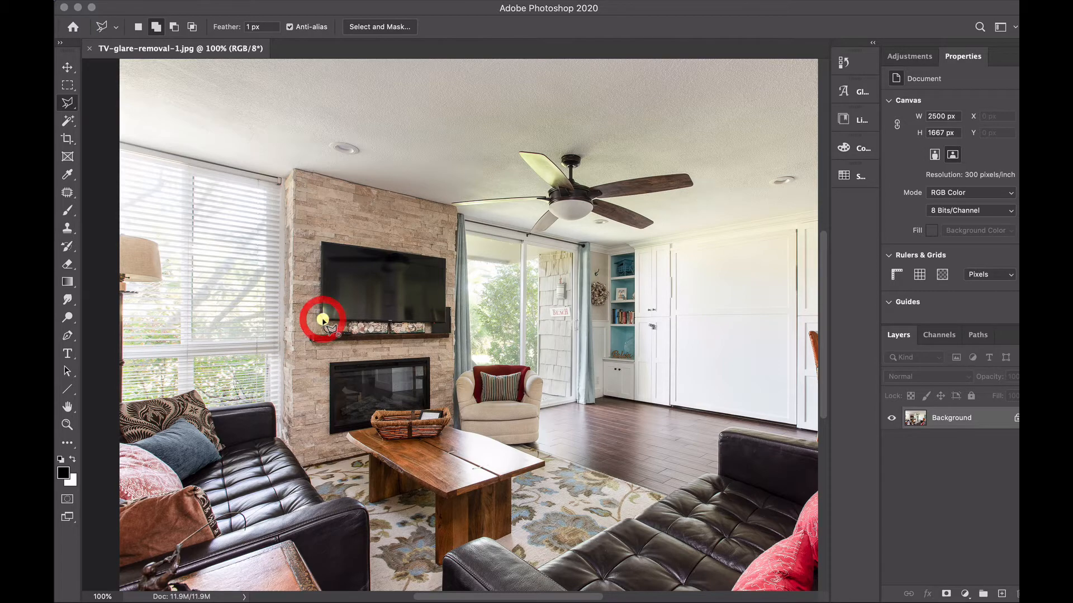
{"action": "mouse_move", "coordinate": [323, 245]}
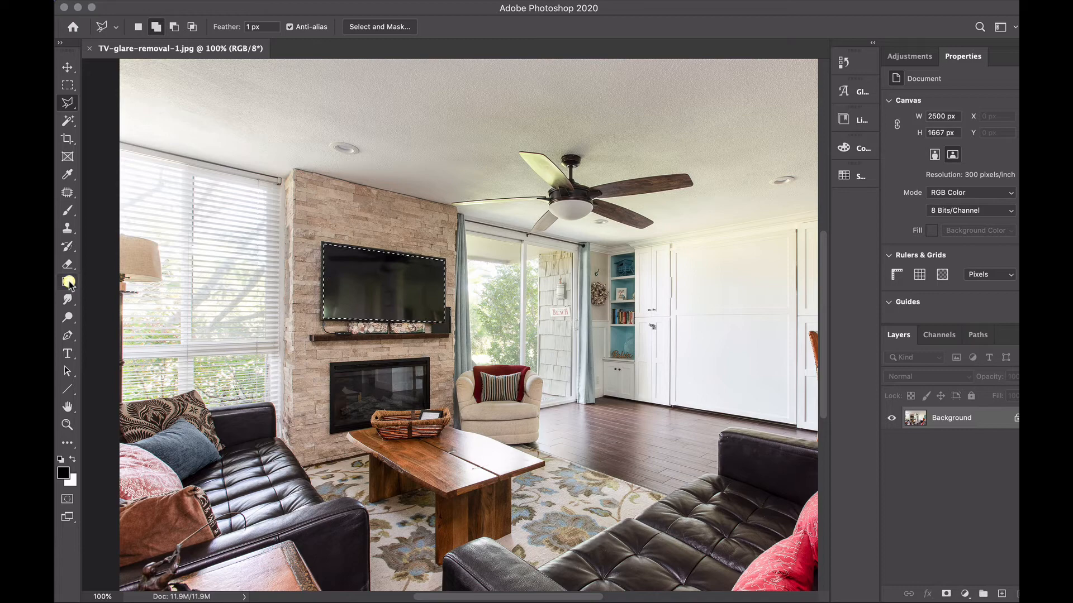
- Choose the Gradient tool and set the background colour to dark gray #2c2b2b
{"action": "left_click", "coordinate": [67, 281]}
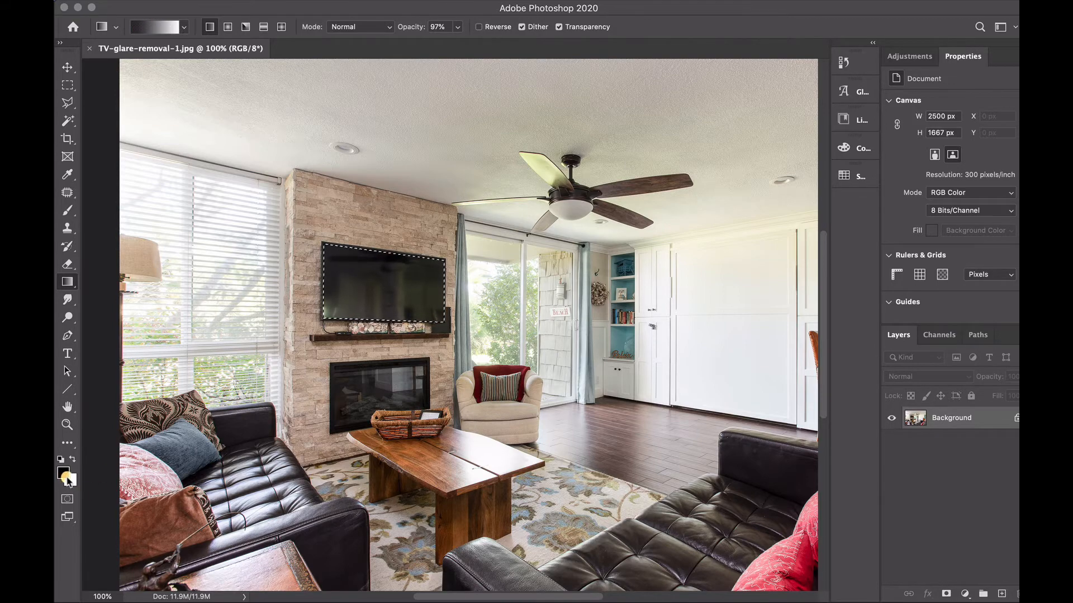
{"action": "mouse_move", "coordinate": [62, 472]}
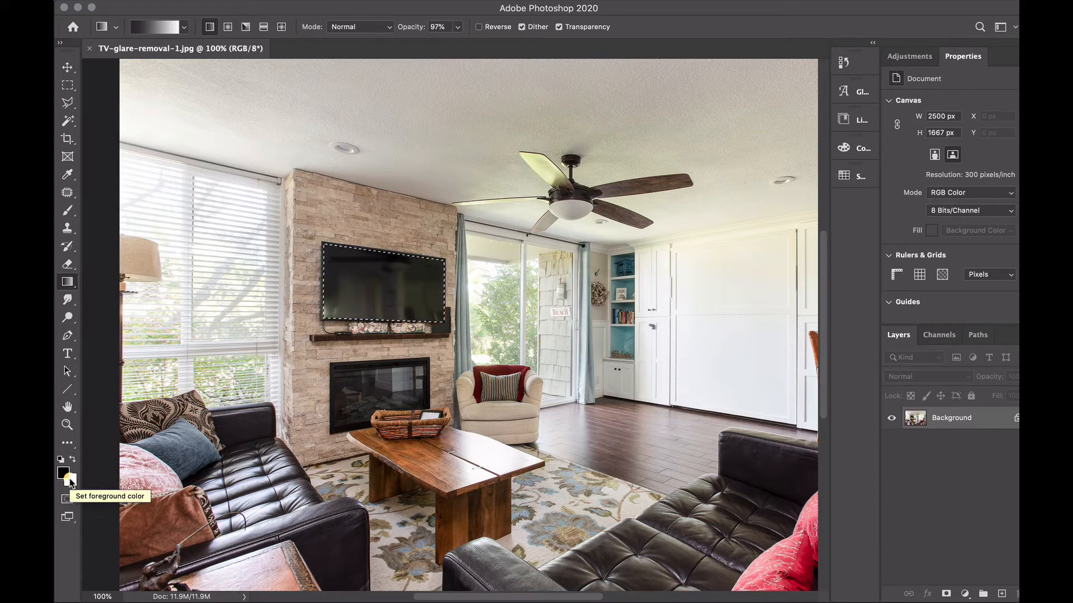
{"action": "mouse_move", "coordinate": [115, 478]}
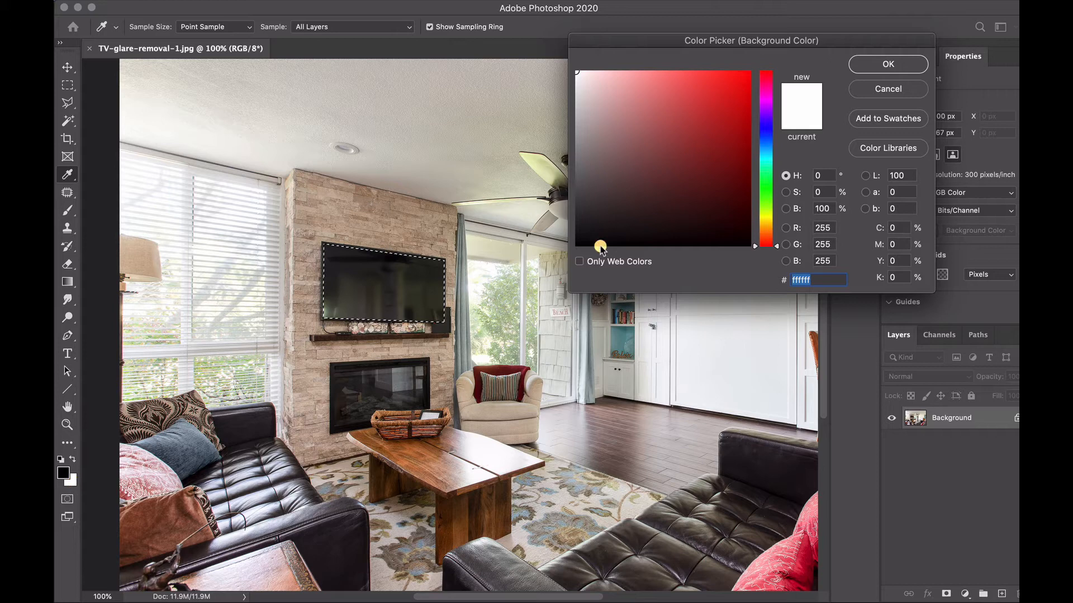
{"action": "left_click", "coordinate": [577, 219]}
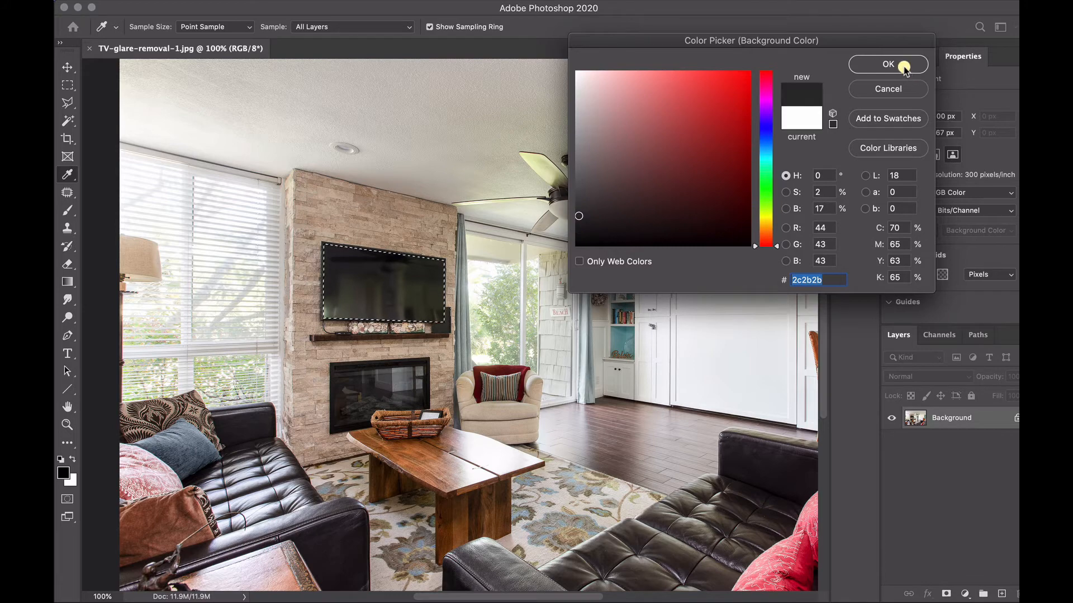
{"action": "left_click", "coordinate": [888, 64]}
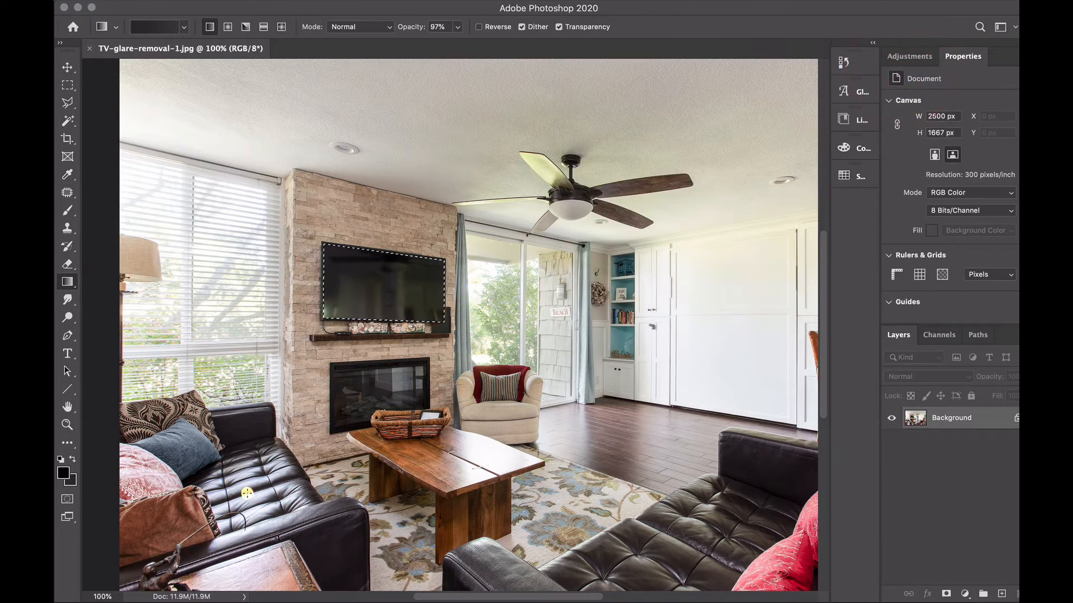
{"action": "mouse_move", "coordinate": [136, 491]}
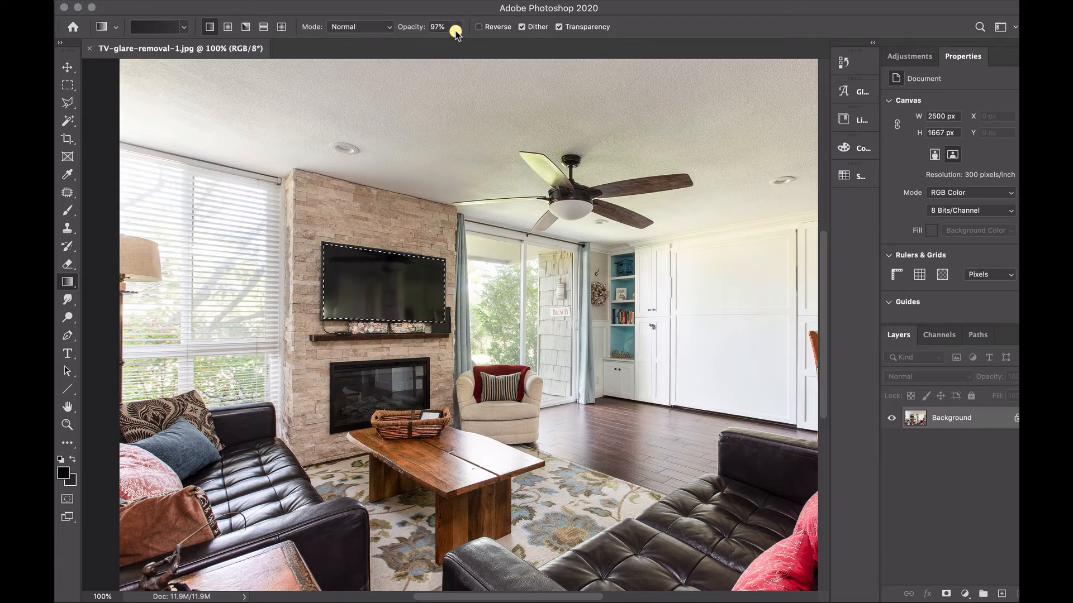
- Fill the TV selection with the black-to-gray gradient at 85% opacity
{"action": "left_click", "coordinate": [449, 29]}
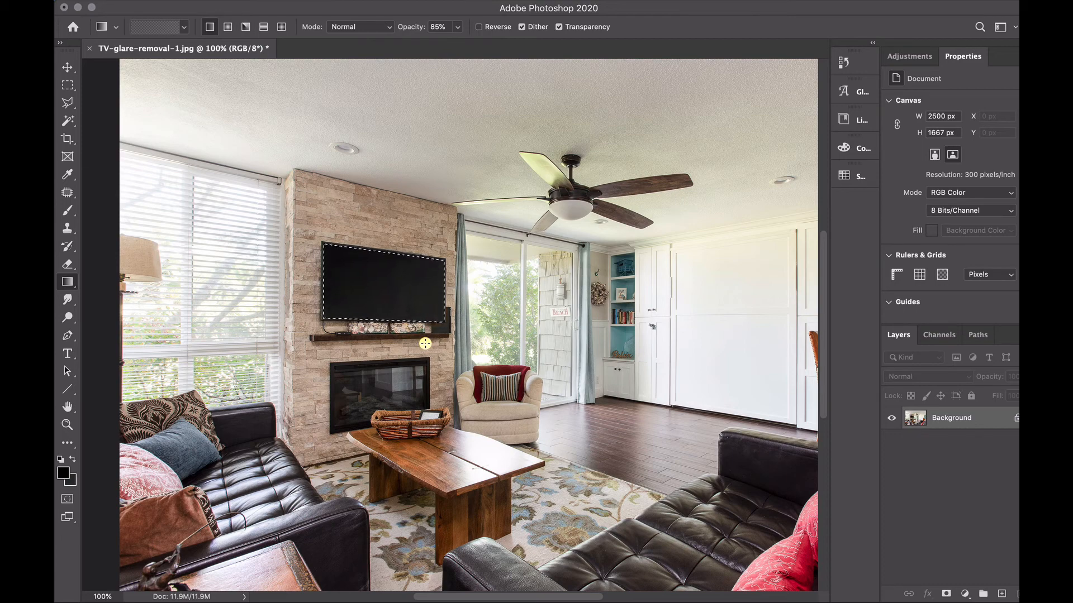
{"action": "mouse_move", "coordinate": [105, 114]}
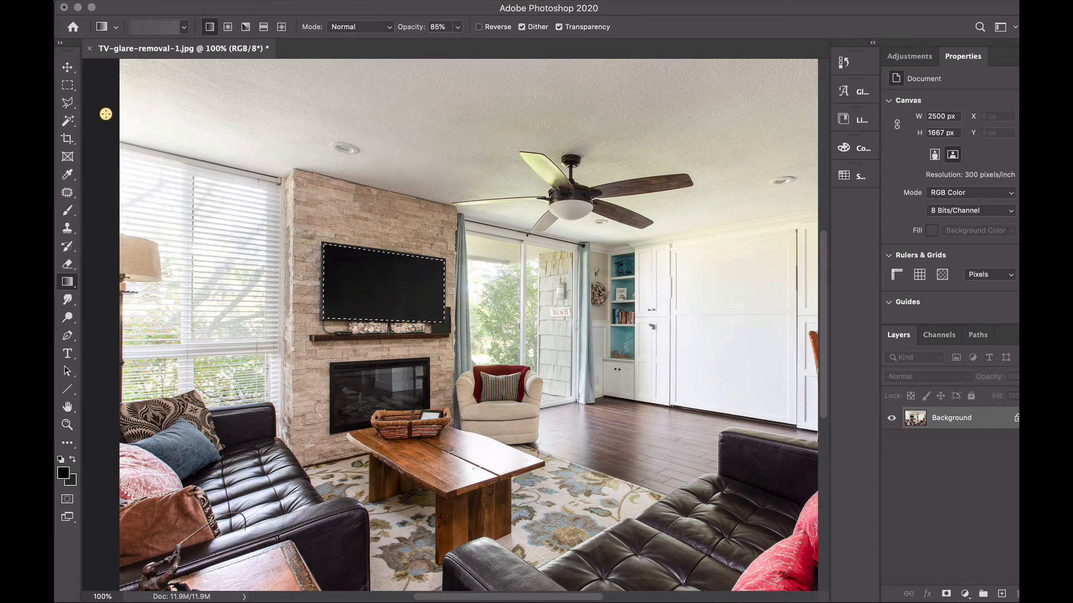
{"action": "left_click", "coordinate": [67, 104]}
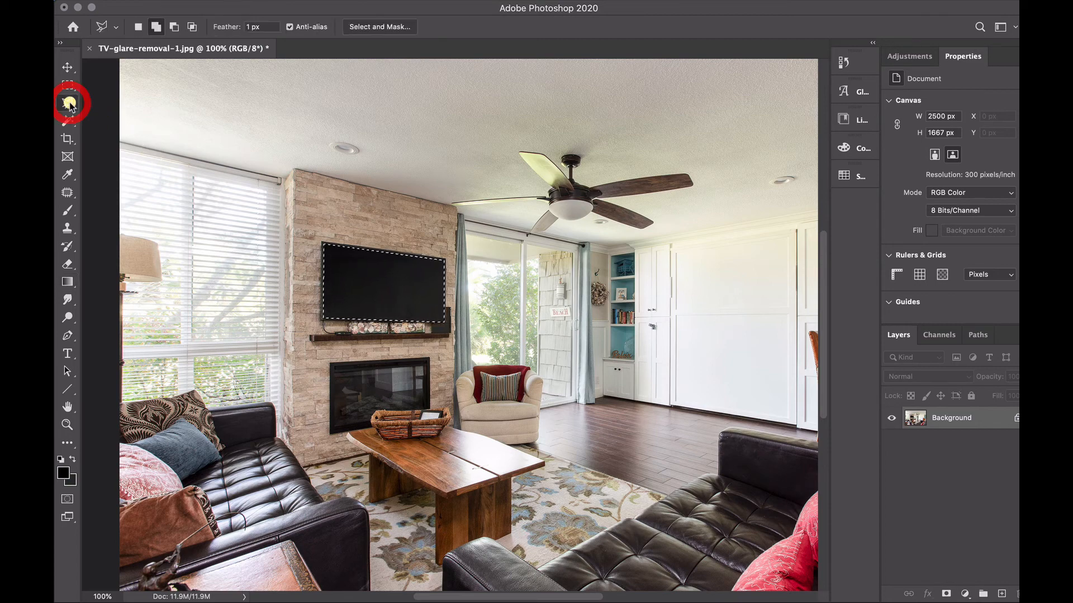